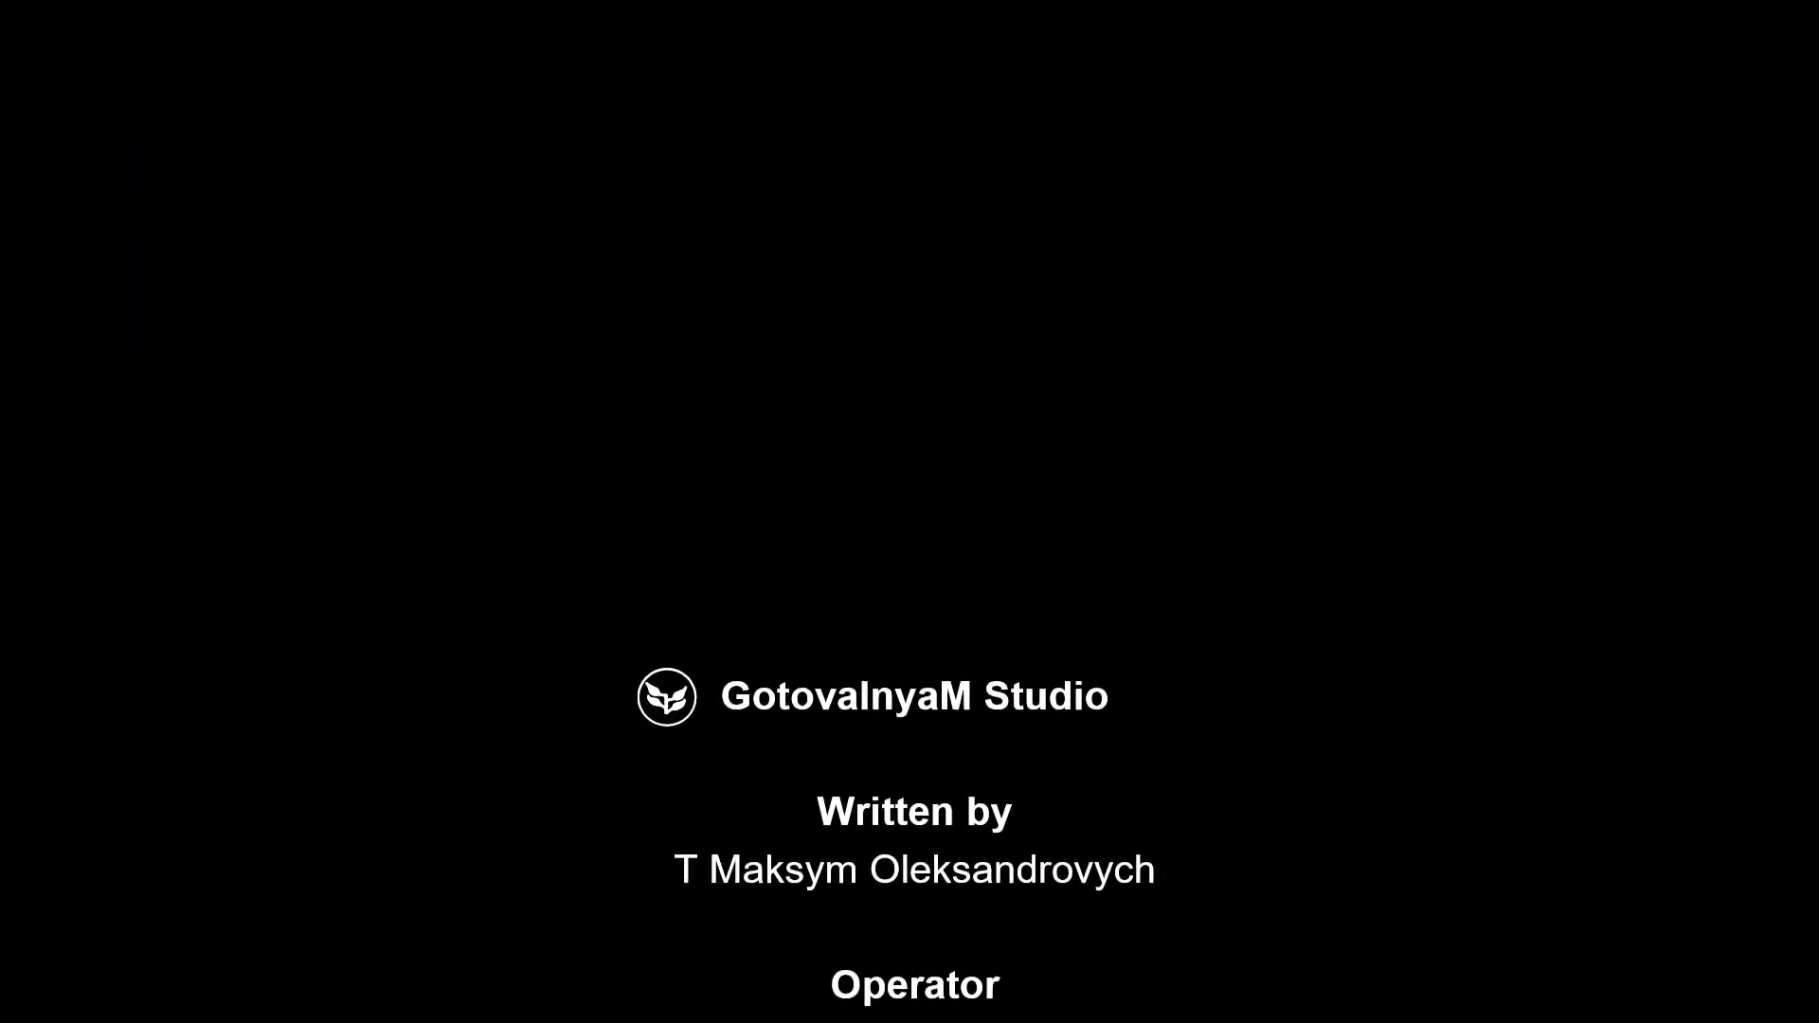
{"action": "scroll", "scroll_direction": "up", "scroll_amount": 3}
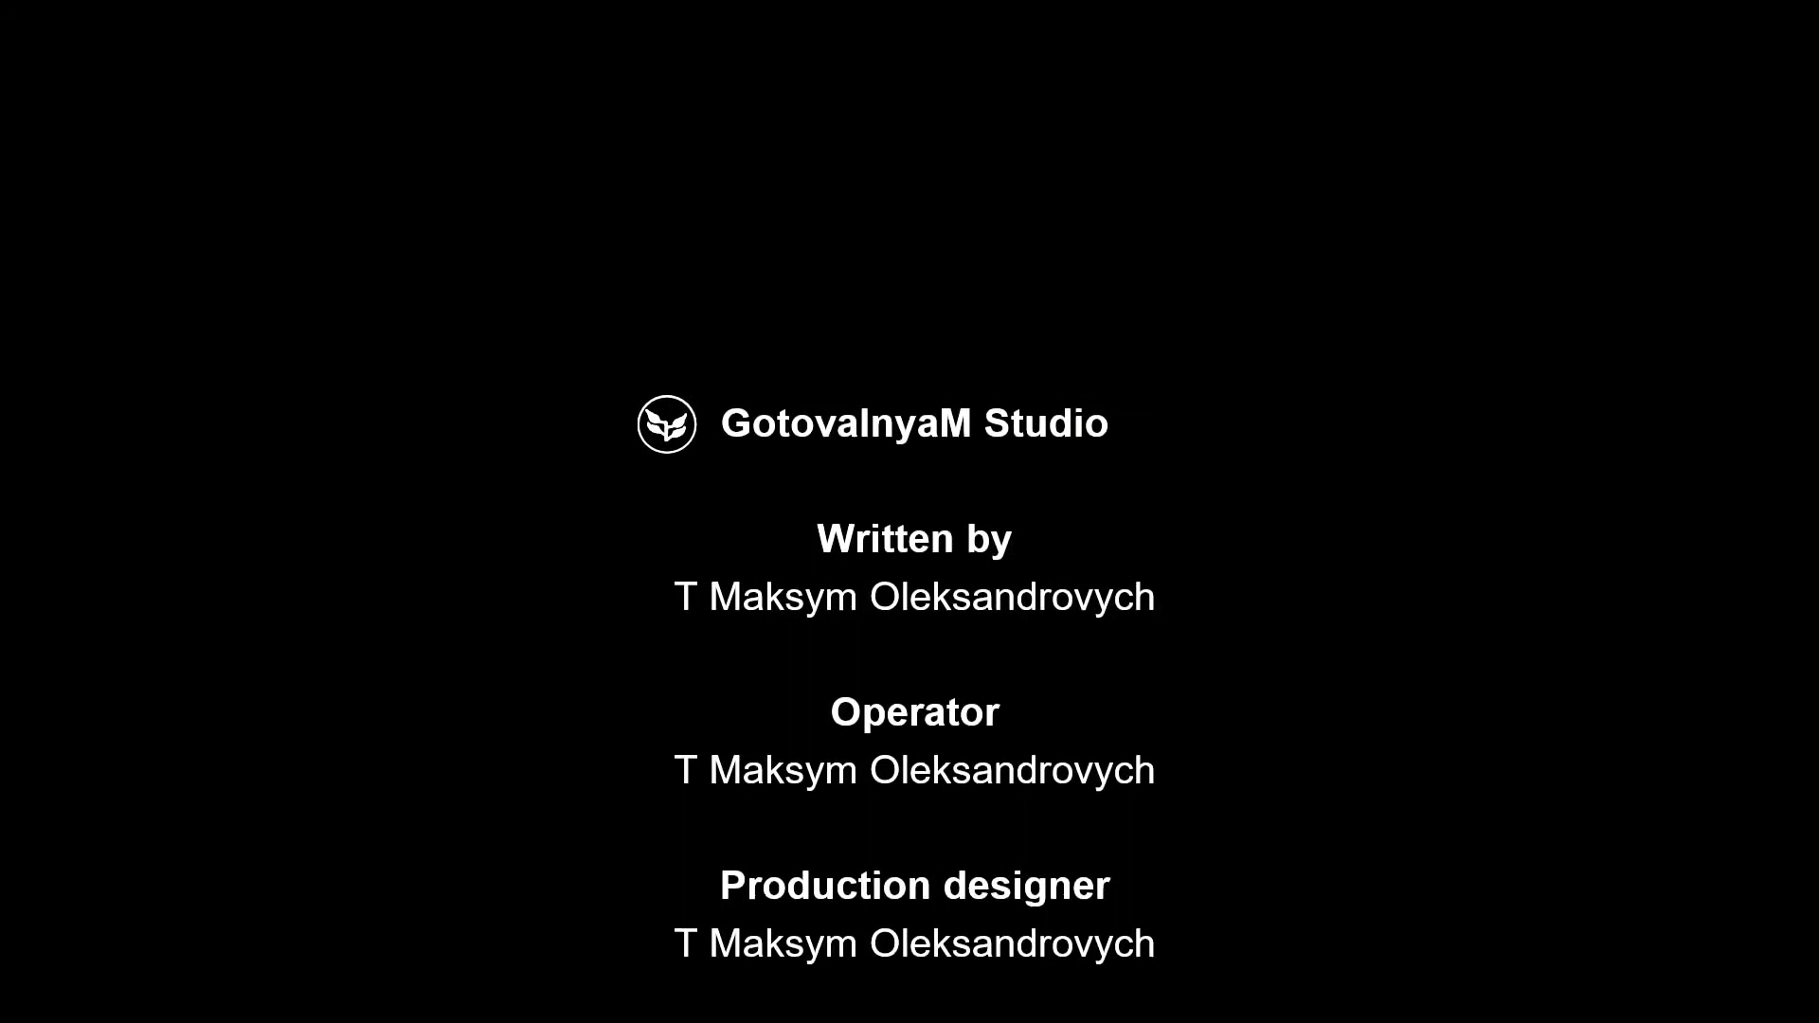
{"action": "scroll", "scroll_direction": "up", "scroll_amount": 3}
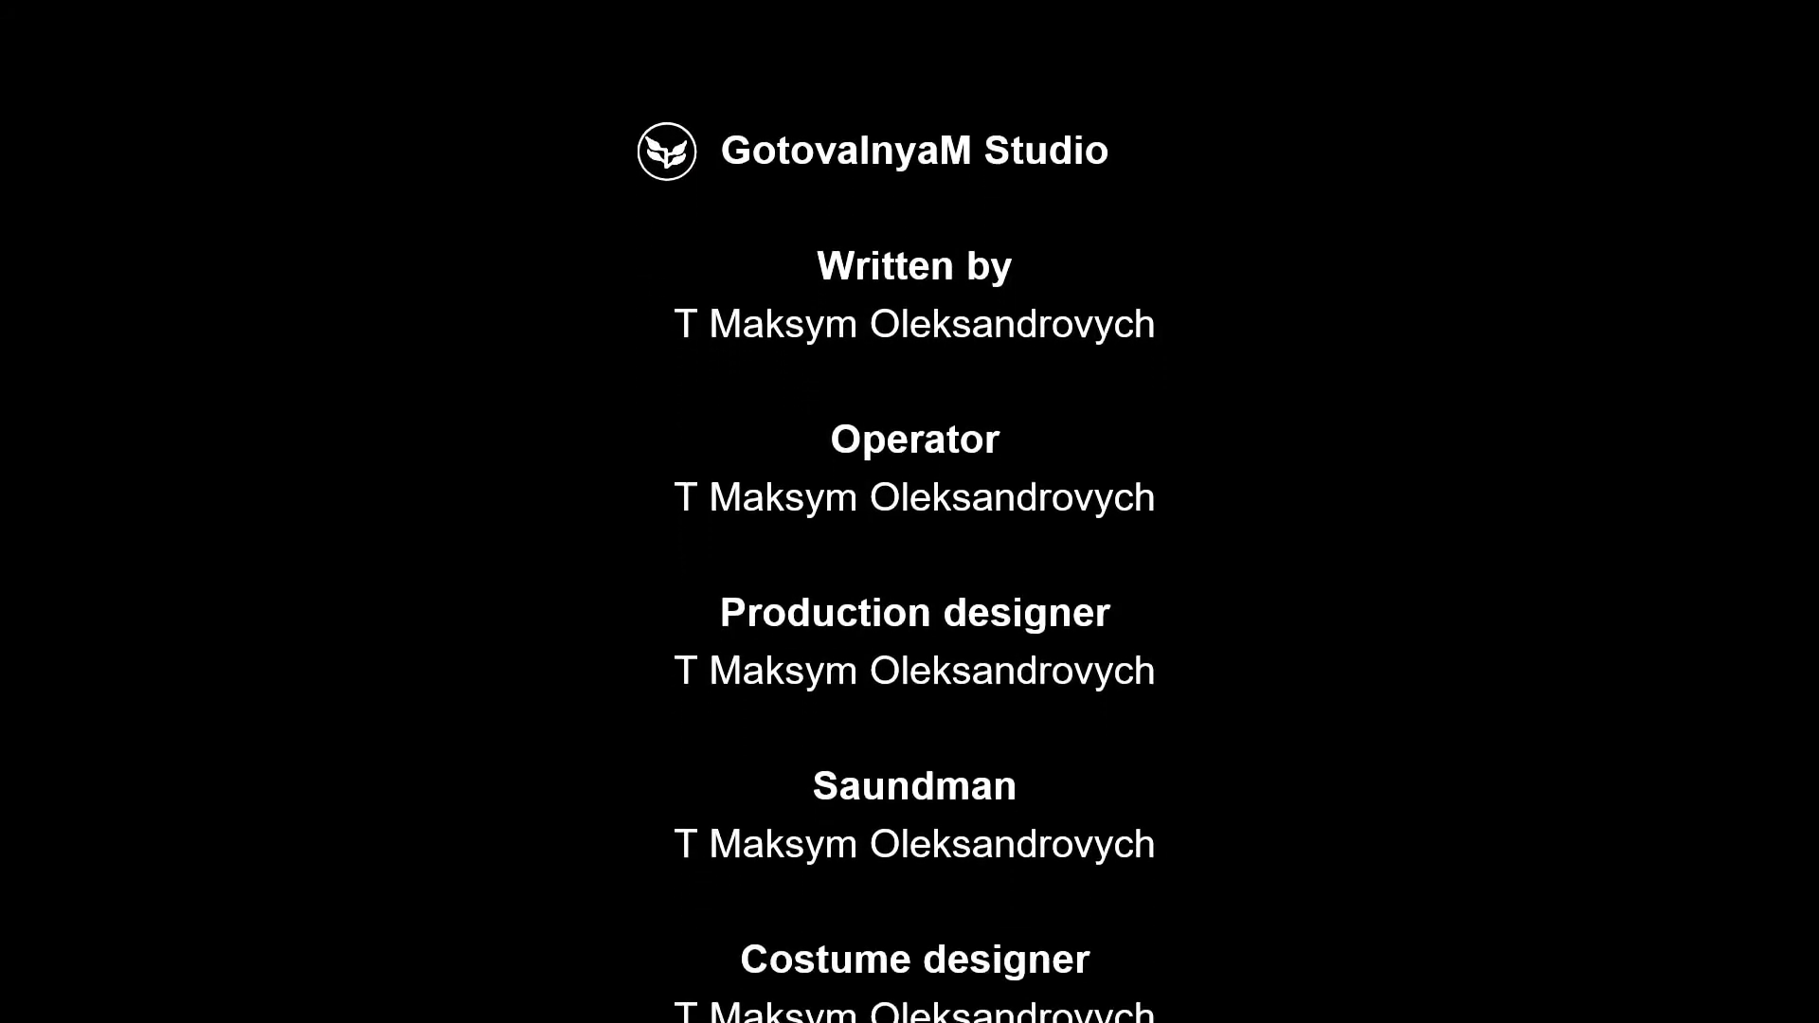
{"action": "scroll", "scroll_direction": "up", "scroll_amount": 3}
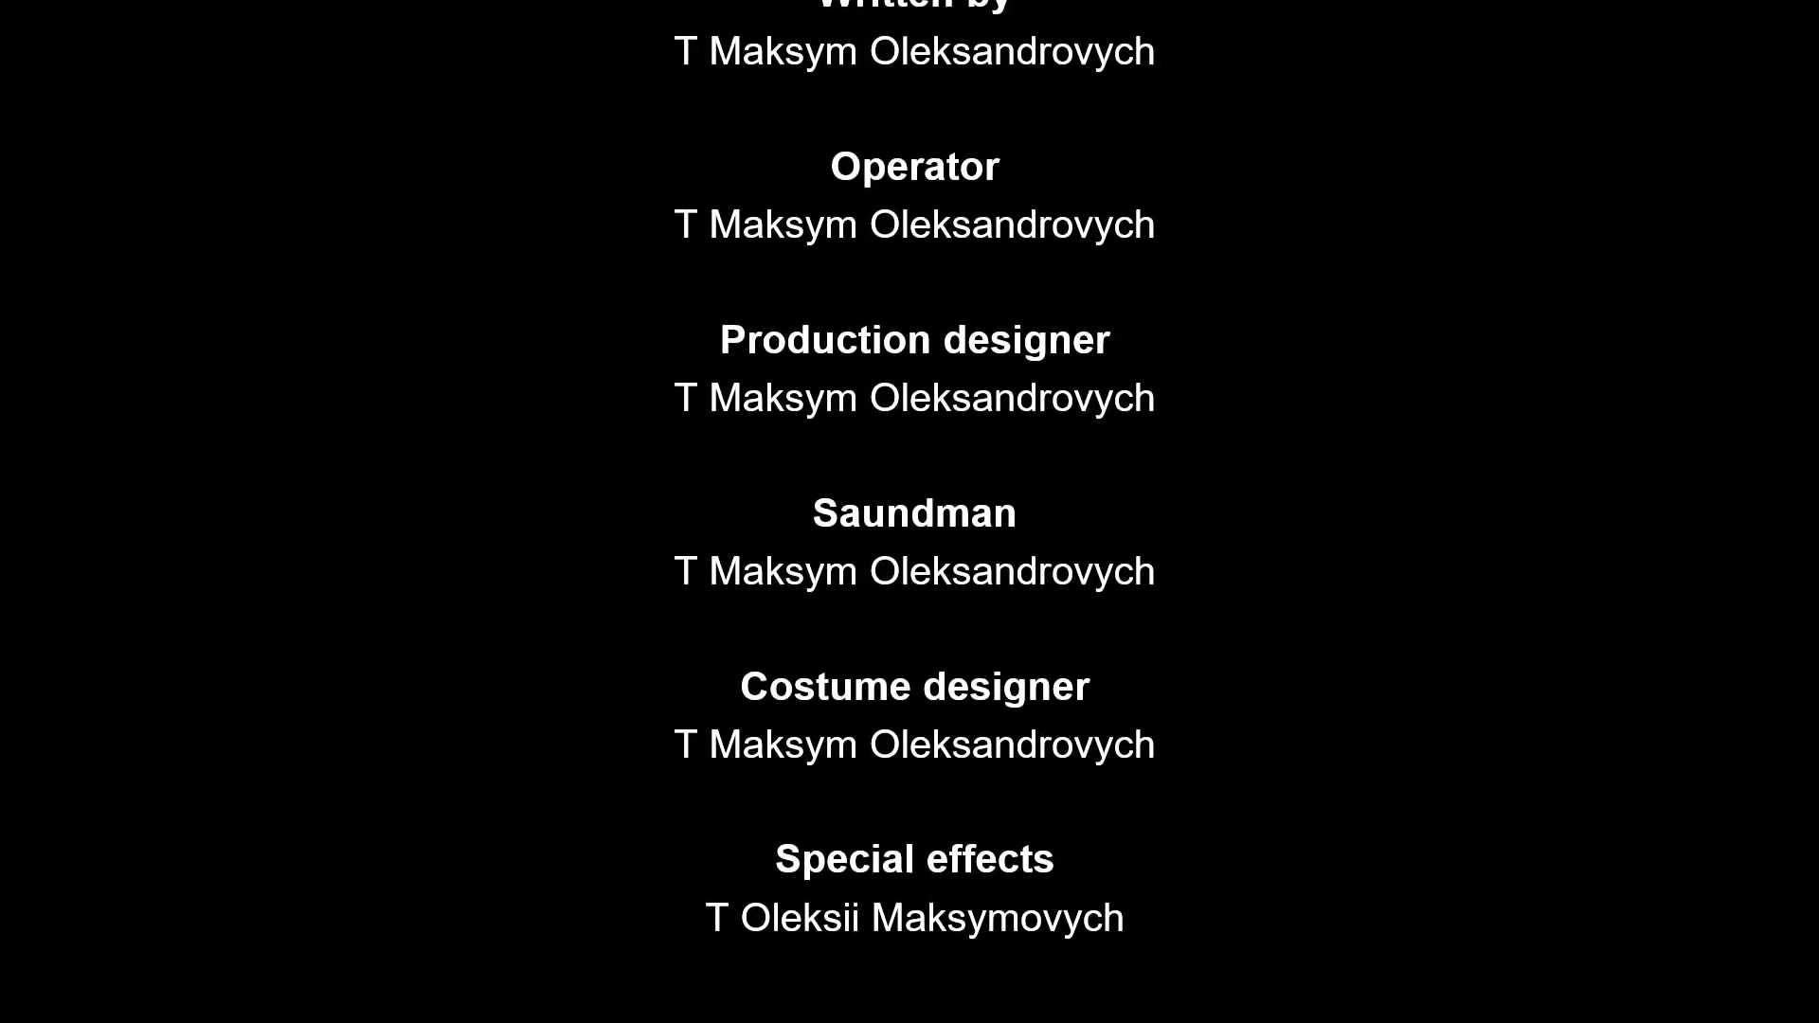
{"action": "scroll", "scroll_direction": "up", "scroll_amount": 3}
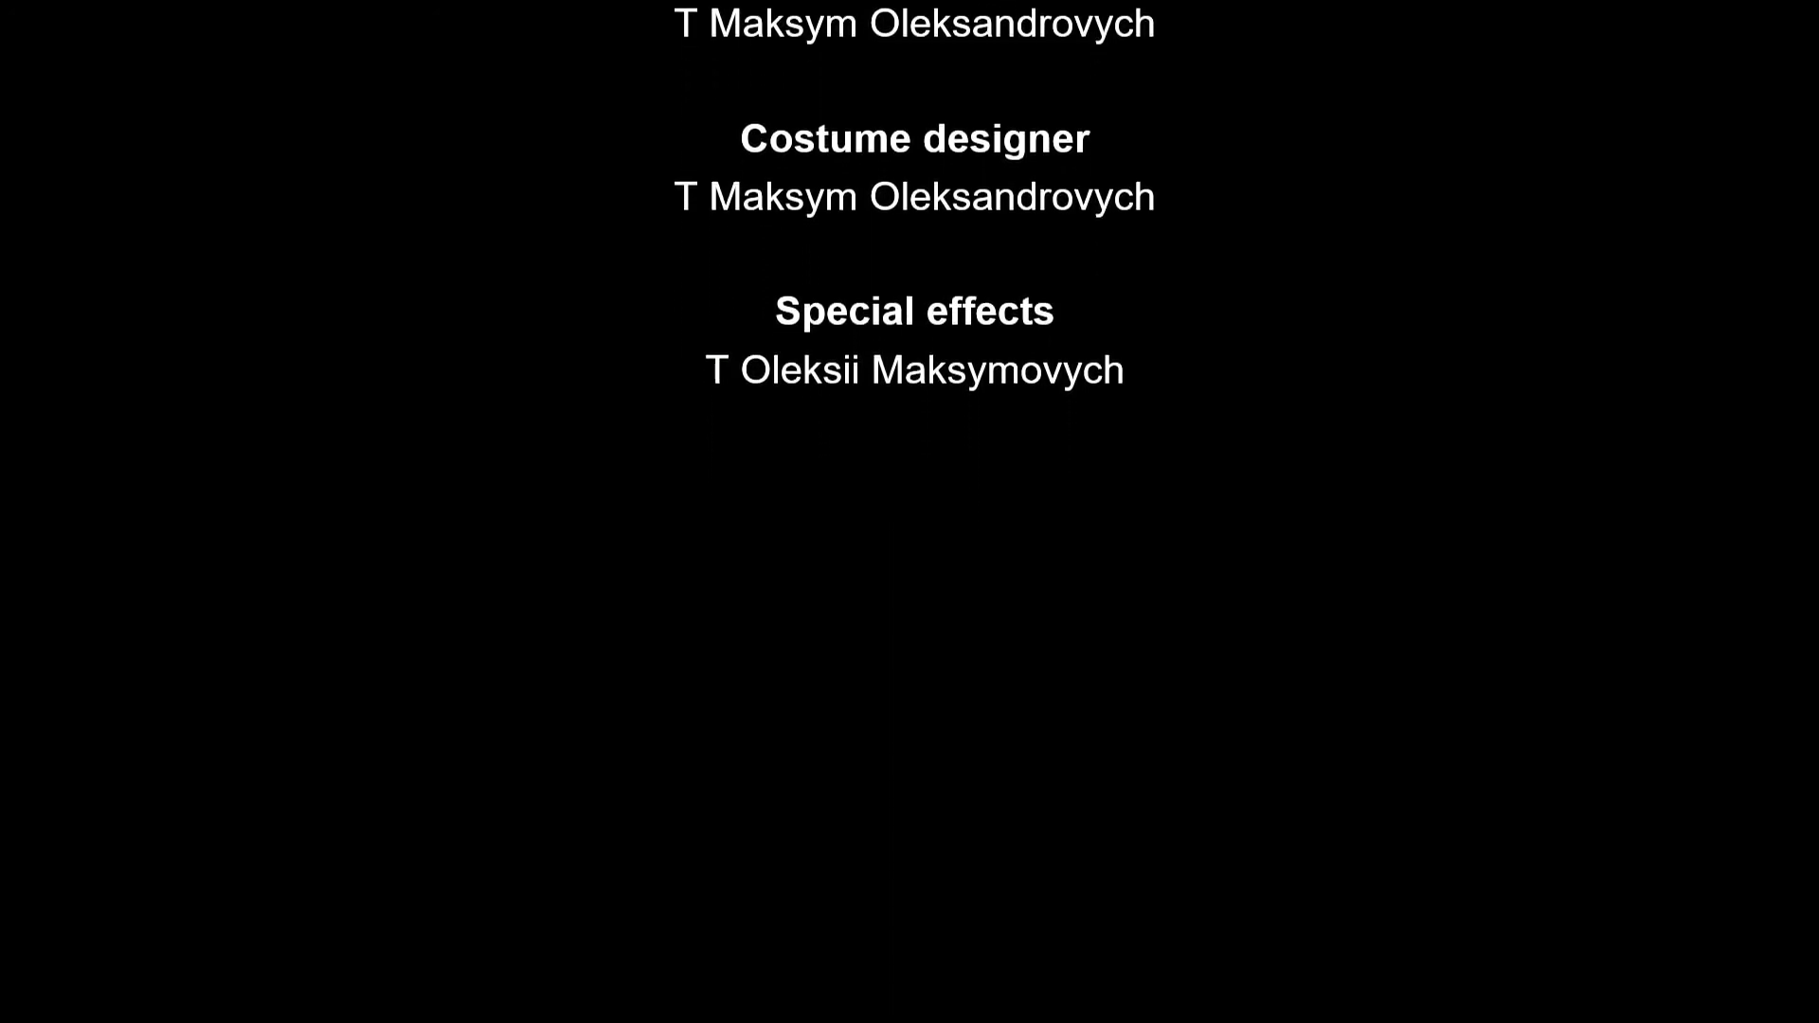
{"action": "scroll", "scroll_direction": "up", "scroll_amount": 3}
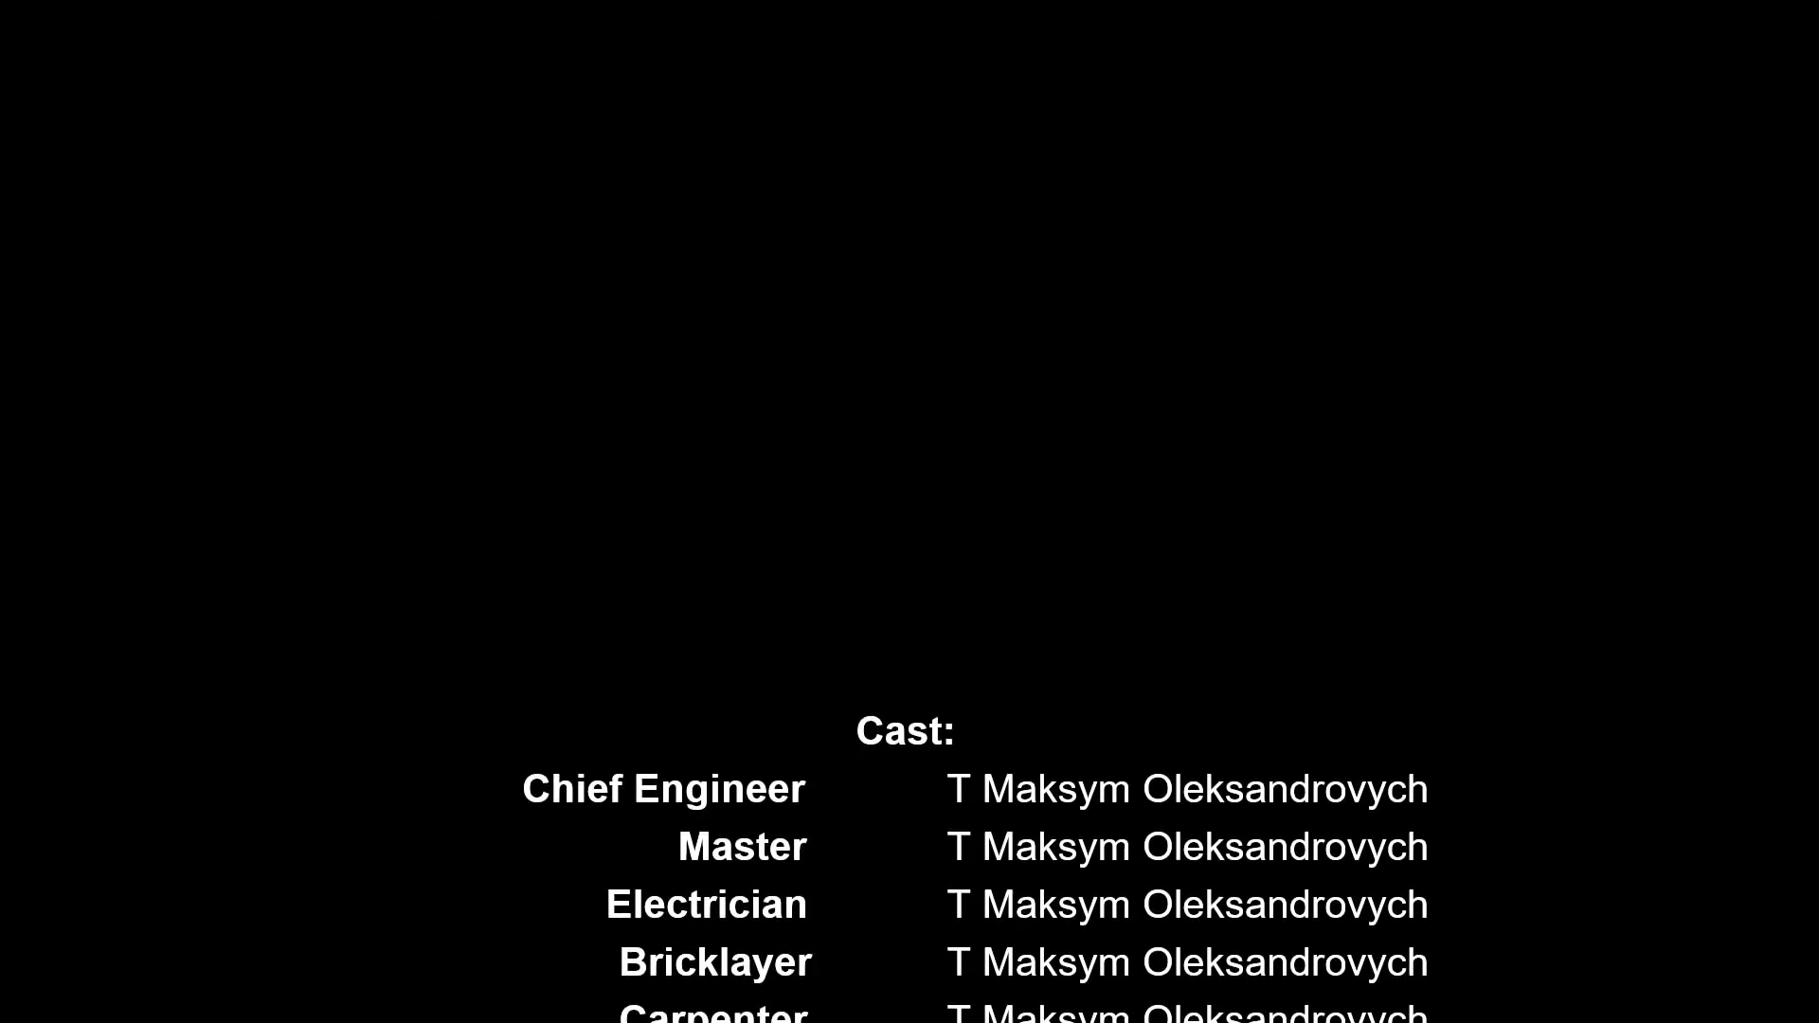
{"action": "scroll", "scroll_direction": "up", "scroll_amount": 3}
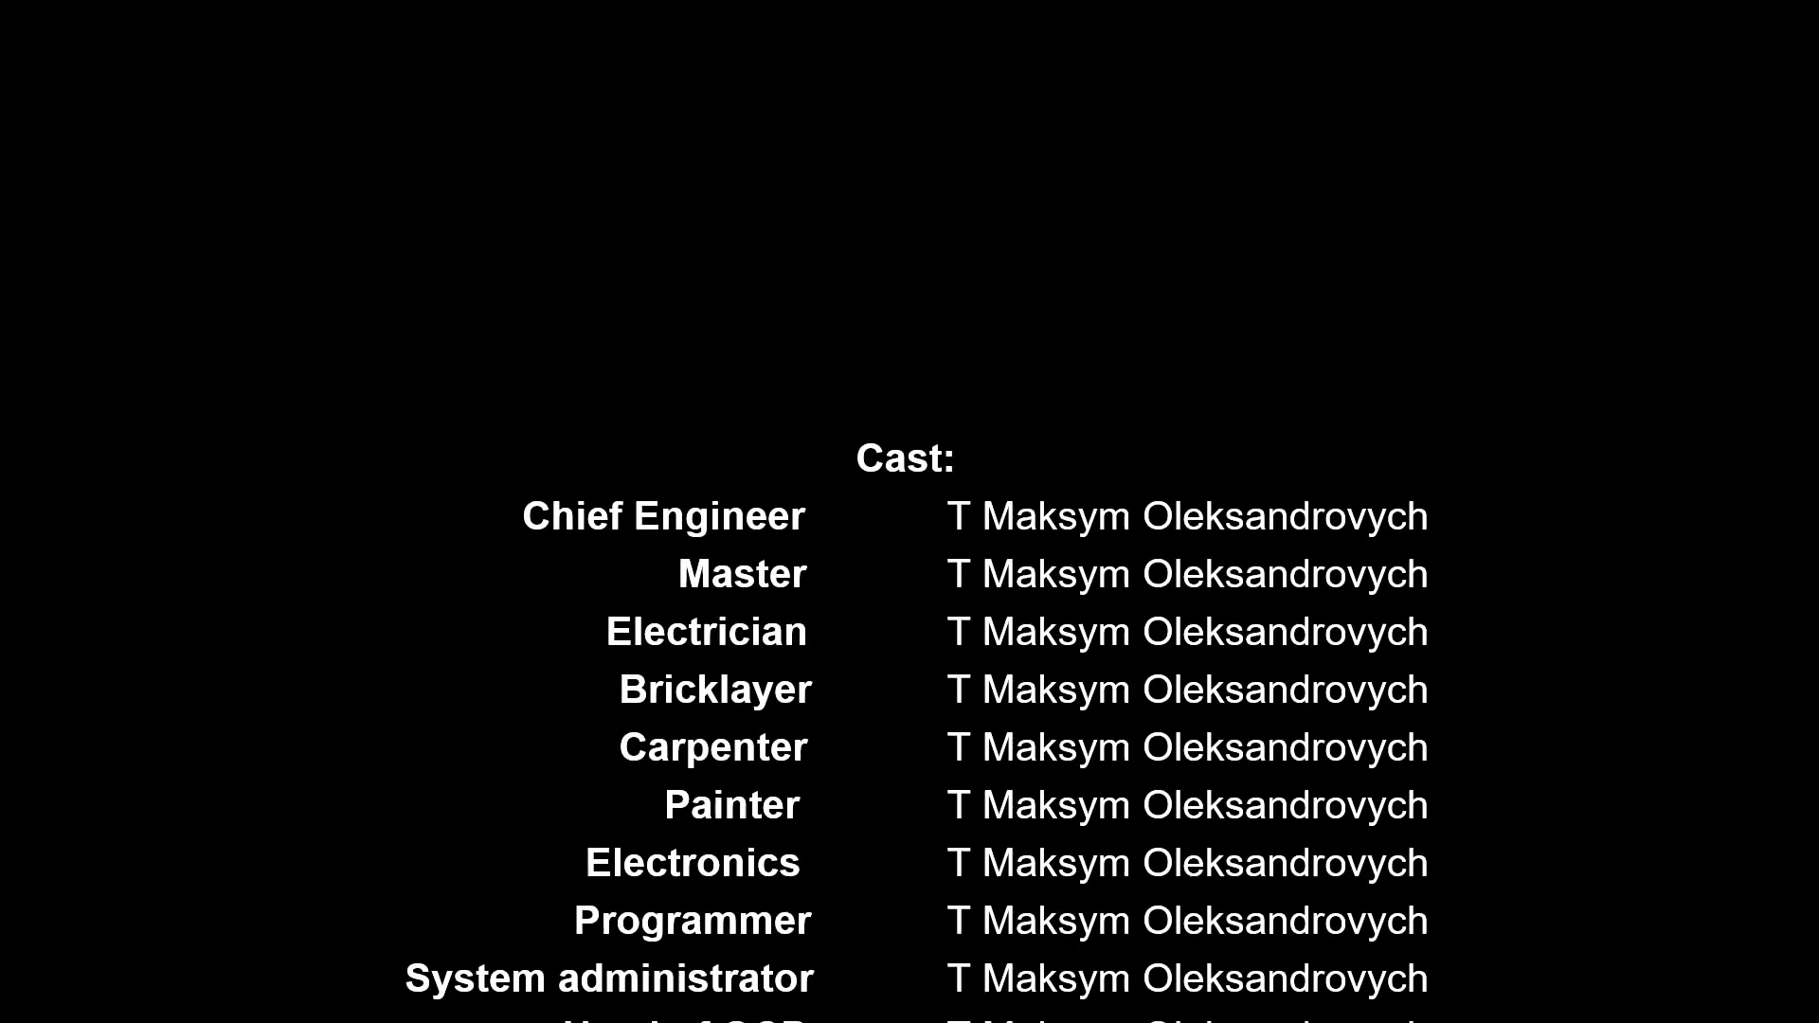
{"action": "scroll", "scroll_direction": "up", "scroll_amount": 3}
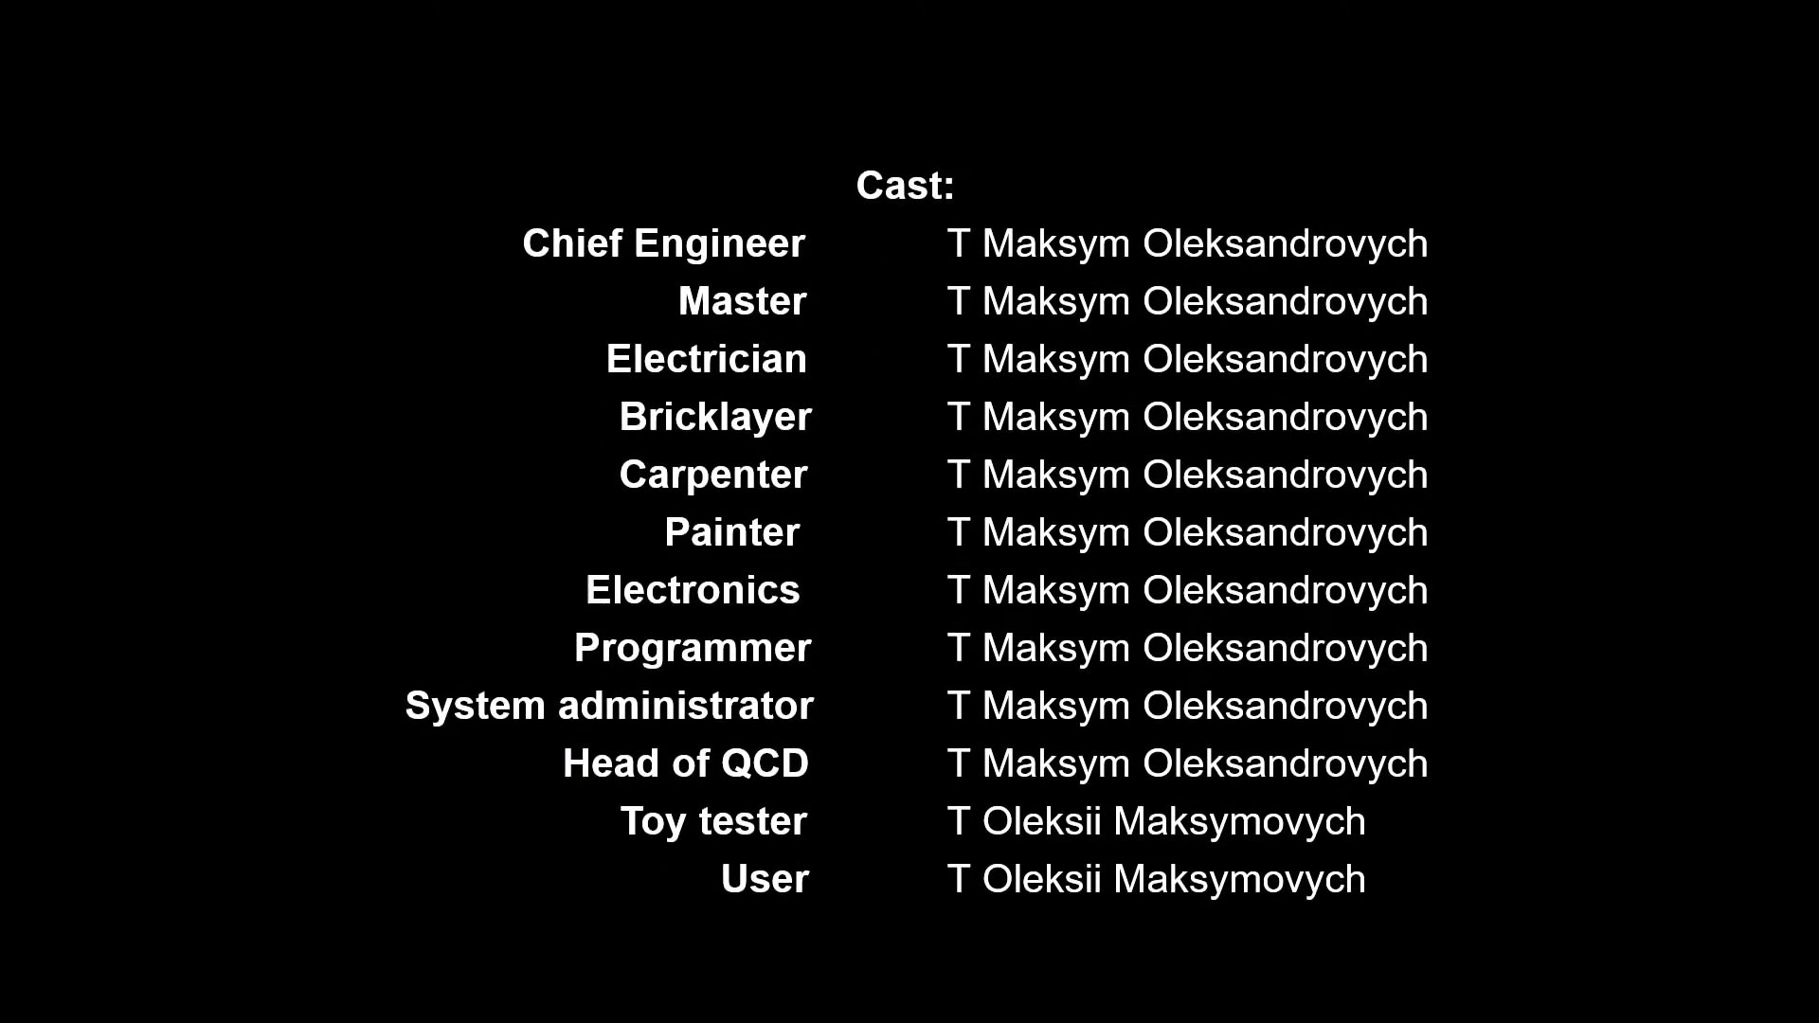